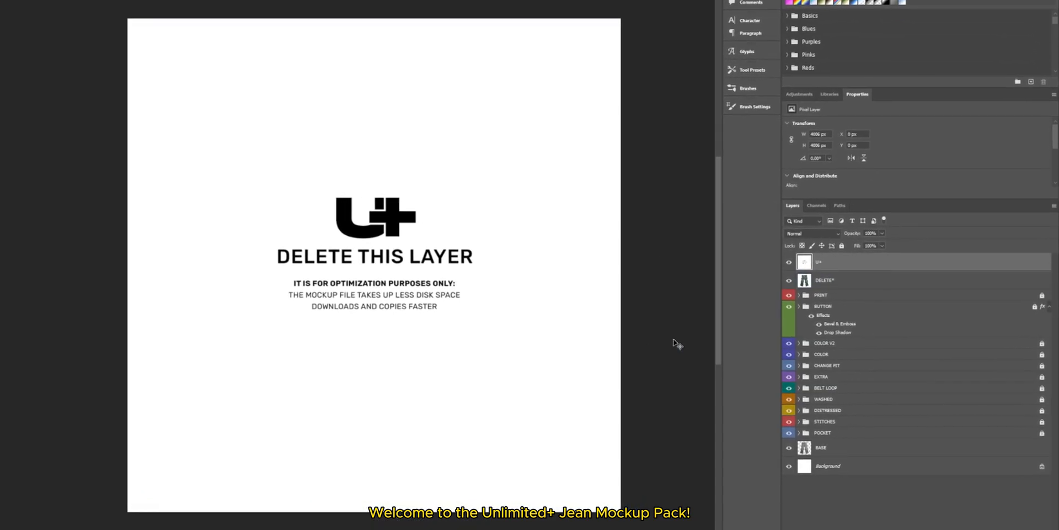
Select the U+ and DELETE* placeholder layers for removal
click(825, 280)
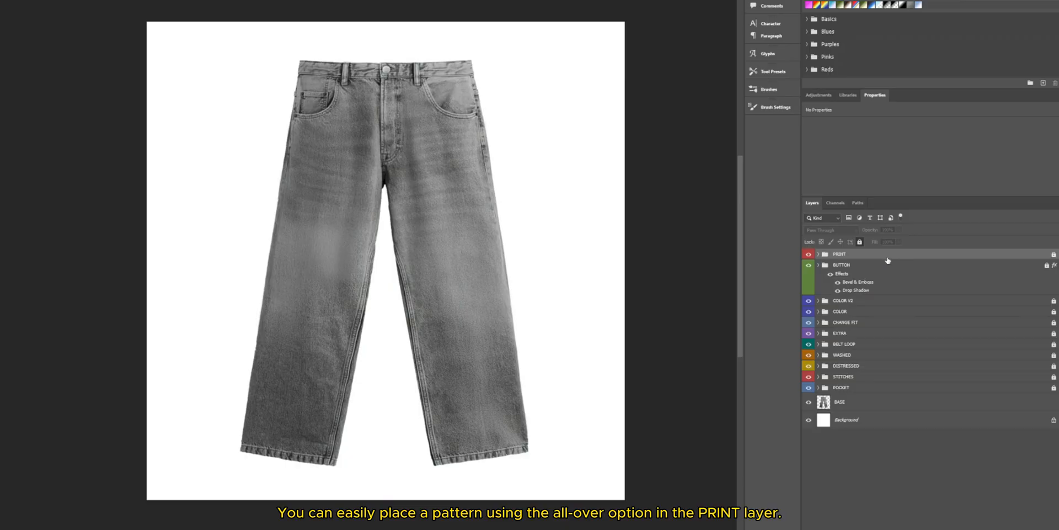
Open the ALL-OVER FRONT smart object in the PRINT group to place the grass-and-branch texture
click(818, 253)
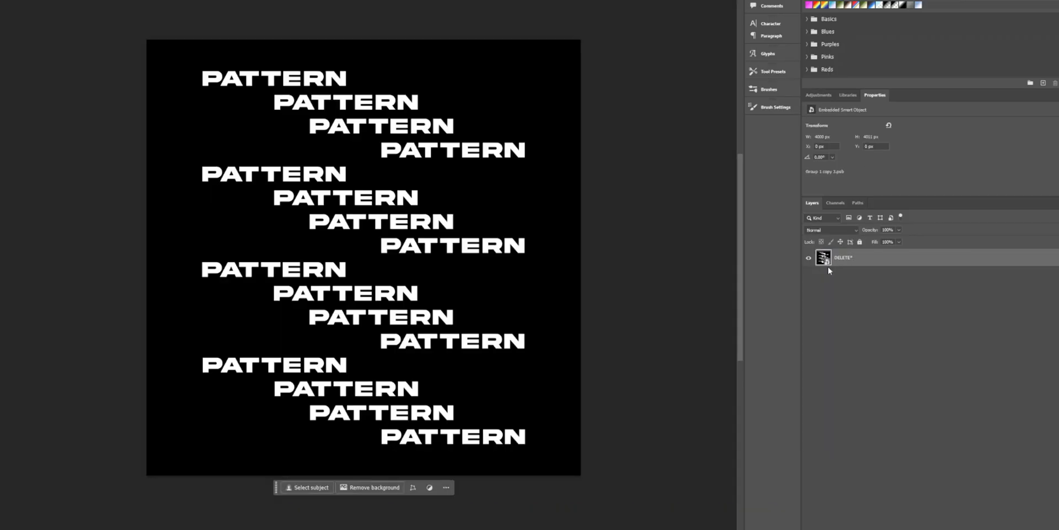
double_click(844, 257)
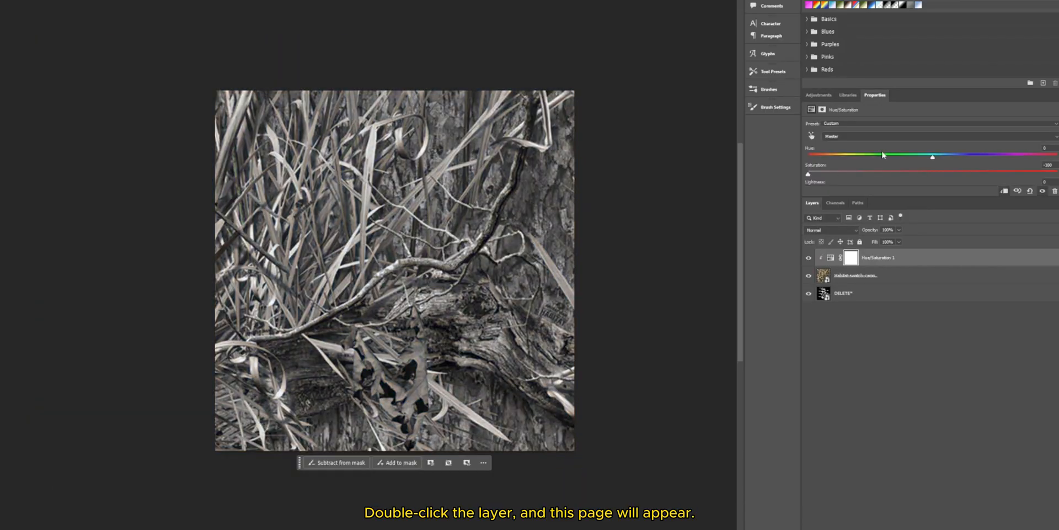
double_click(851, 257)
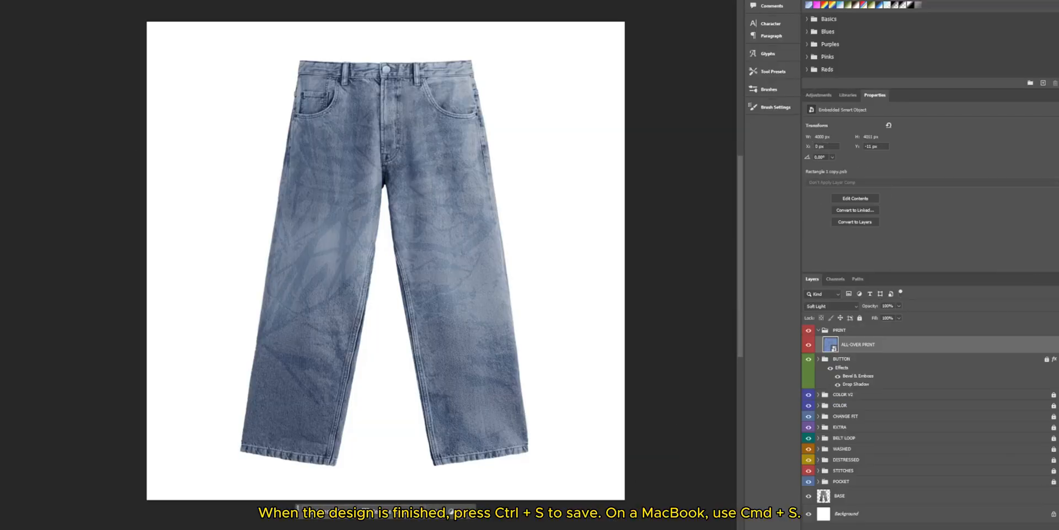
Turn on colour layer 2 in the COLOR group and dismiss the locked-layer alert
click(828, 306)
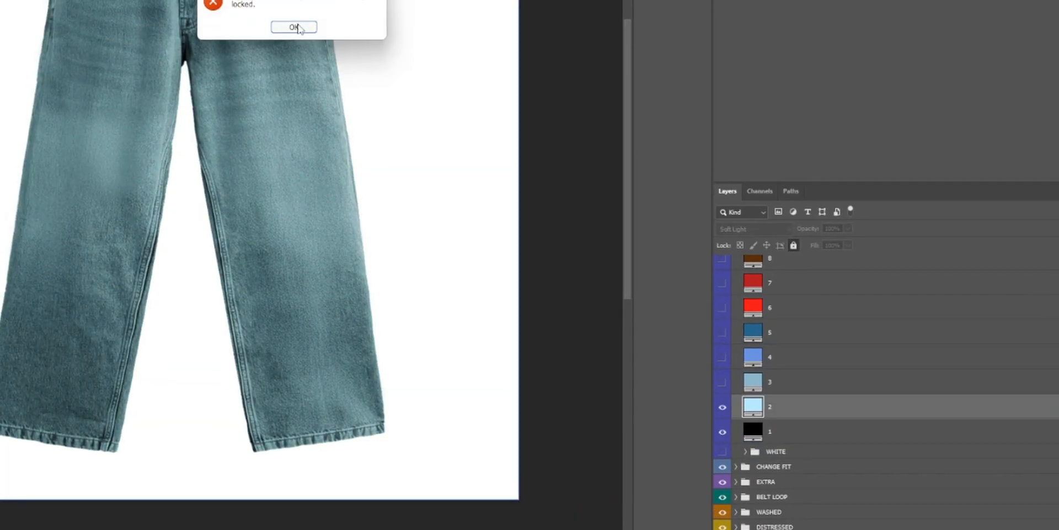
click(293, 27)
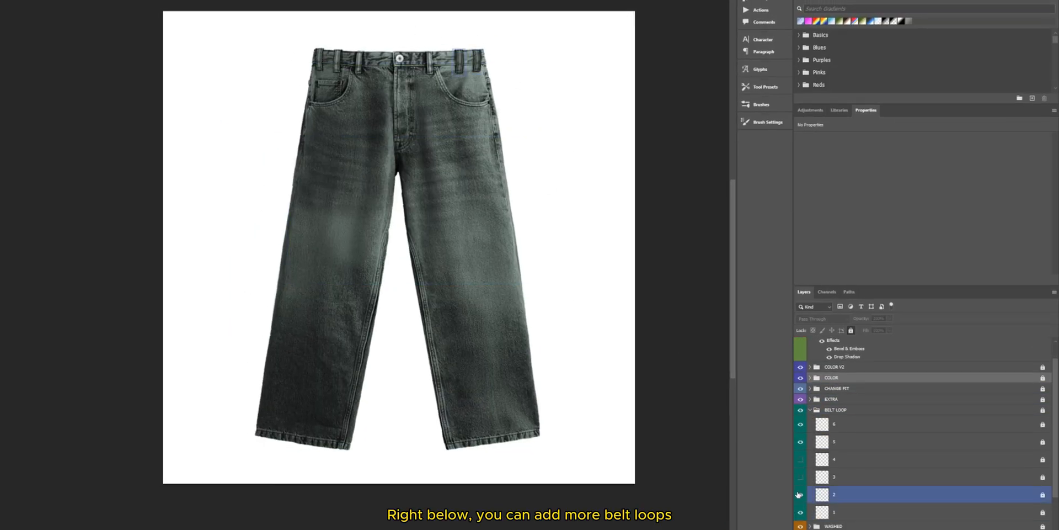
Select the BELT LOOP group to enable loop layers 1–6
click(836, 409)
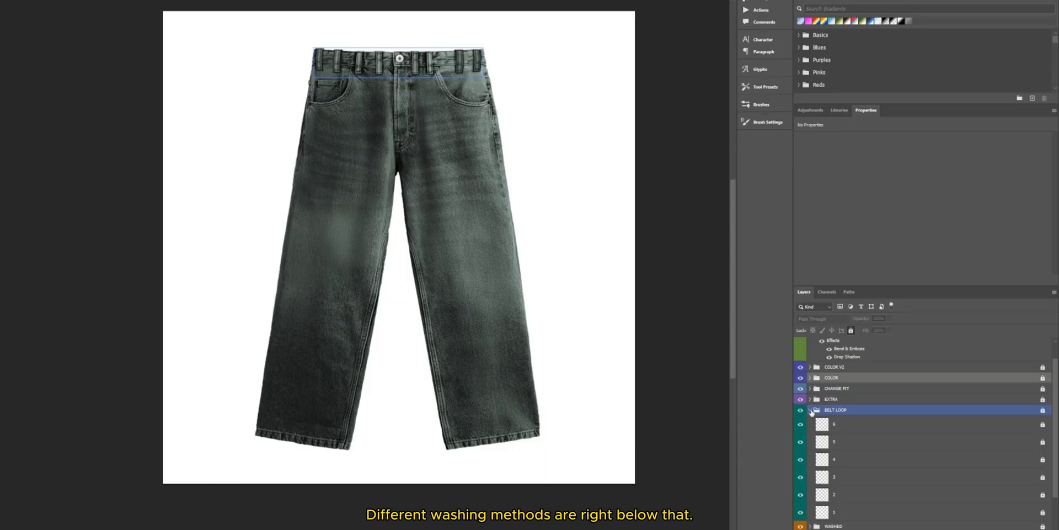